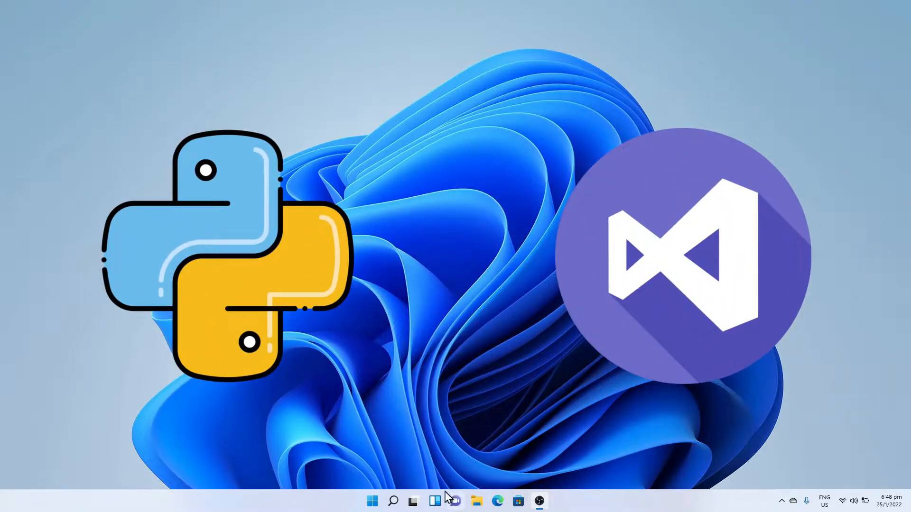
pyautogui.moveTo(415, 475)
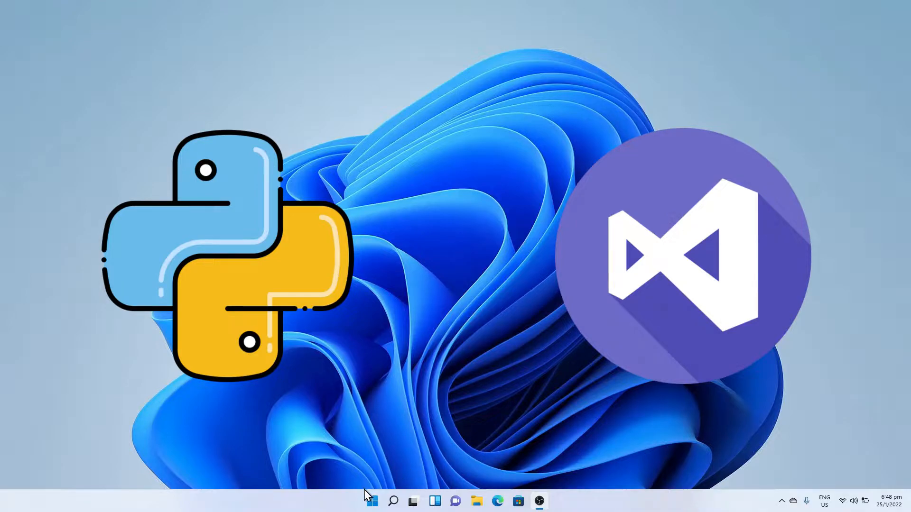
pyautogui.moveTo(498, 500)
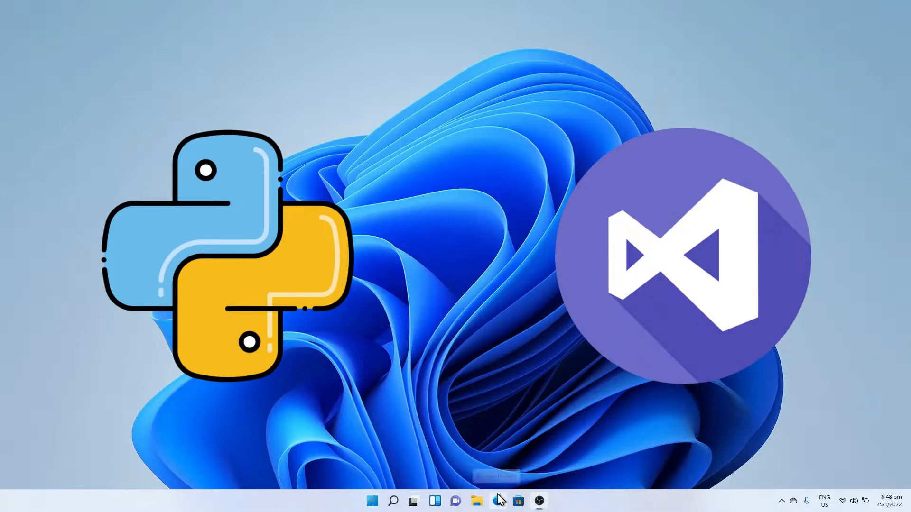
# Browse to python.org in Edge and reach the Python Downloads page
pyautogui.click(498, 501)
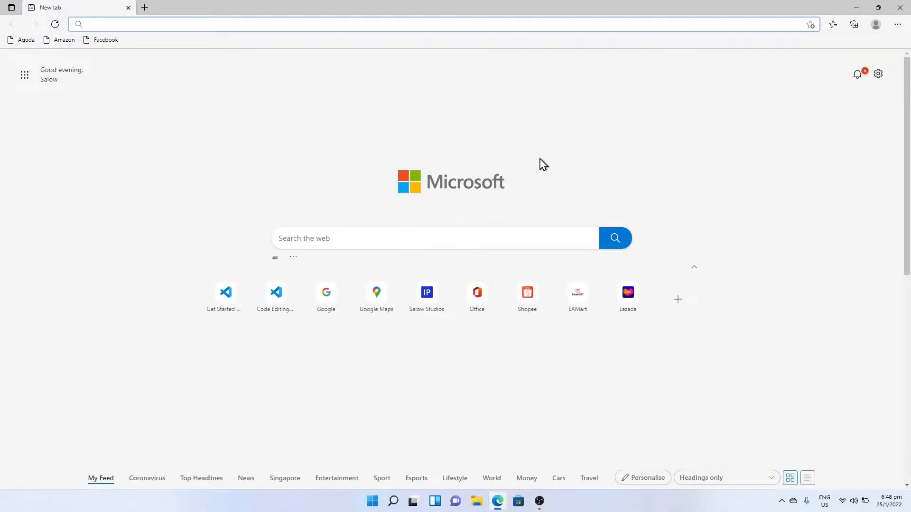
pyautogui.write('python.org')
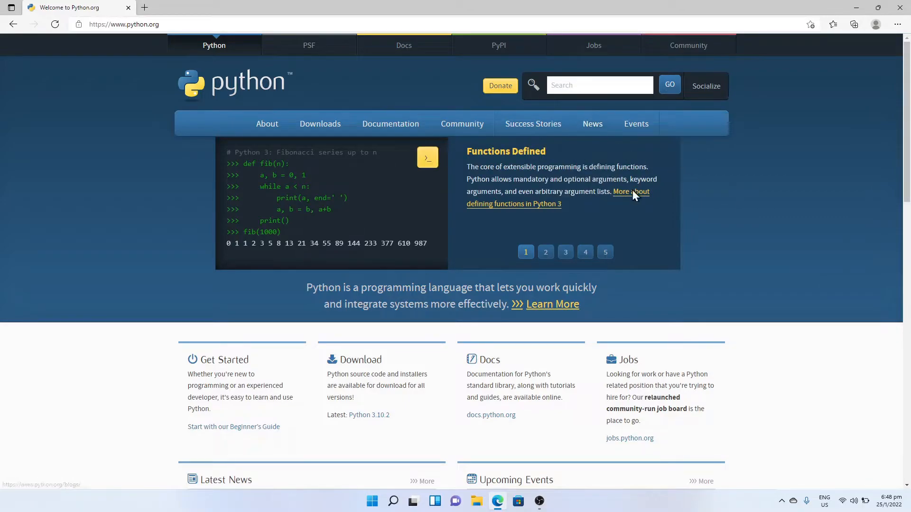
pyautogui.click(320, 124)
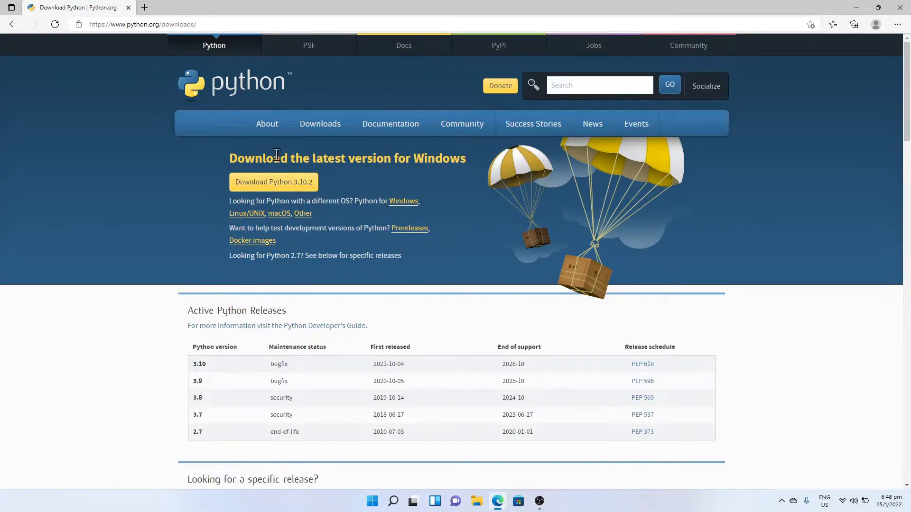
pyautogui.moveTo(258, 178)
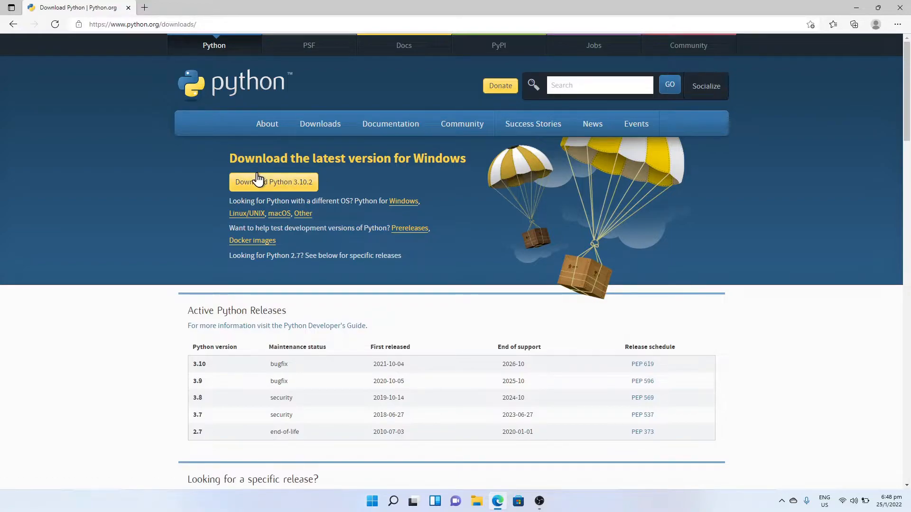
# Download the Python 3.10.2 Windows installer and show it in the Downloads folder
pyautogui.click(273, 183)
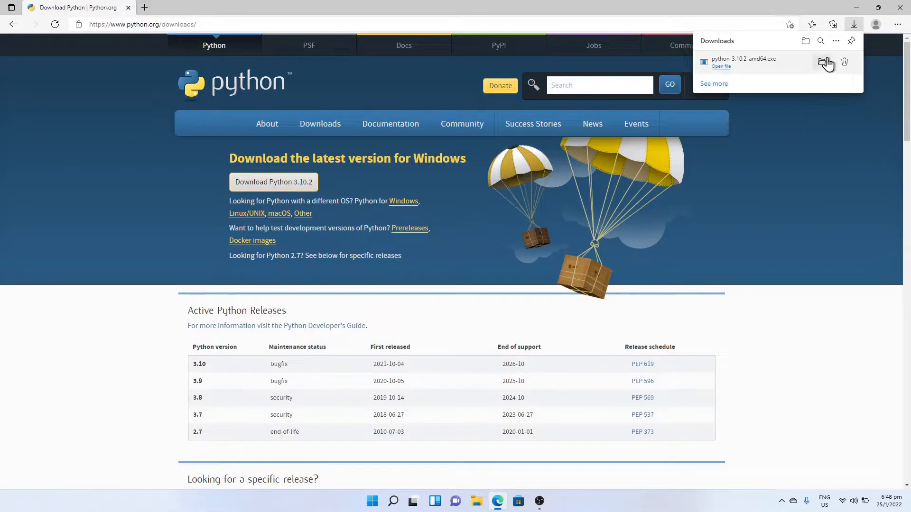
pyautogui.click(826, 62)
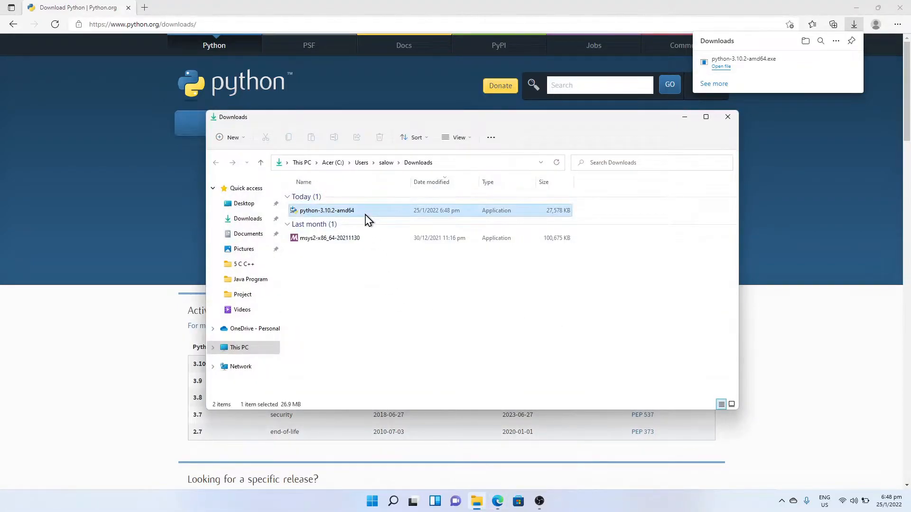
# Run the Python 3.10.2 installer with 'Add Python 3.10 to PATH' ticked and Install Now
pyautogui.doubleClick(326, 210)
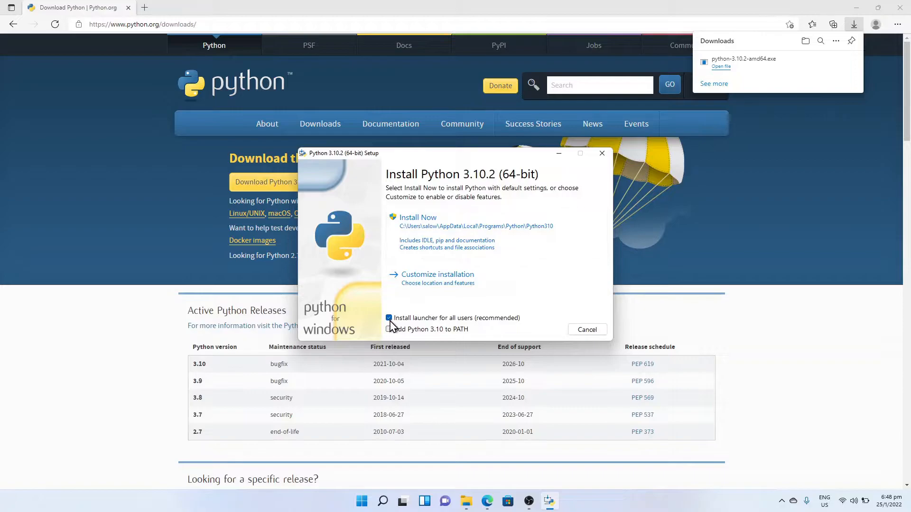
pyautogui.click(389, 329)
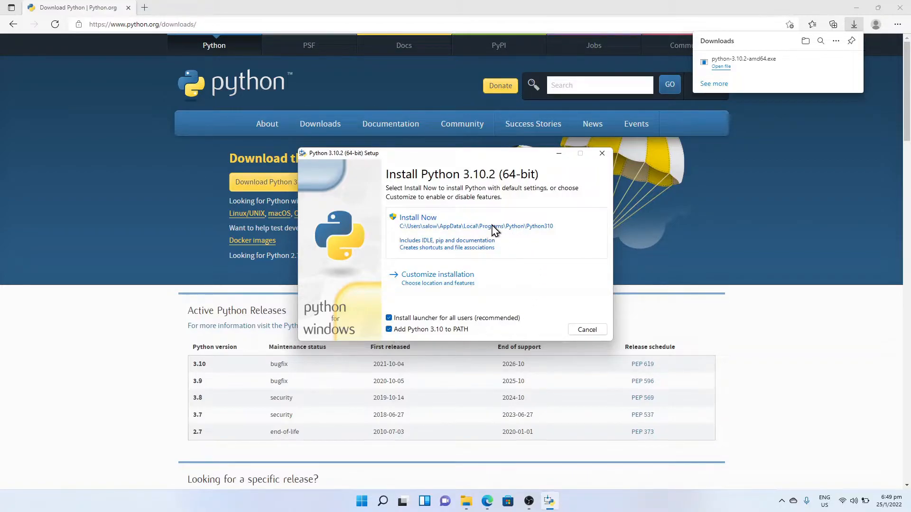
pyautogui.click(418, 217)
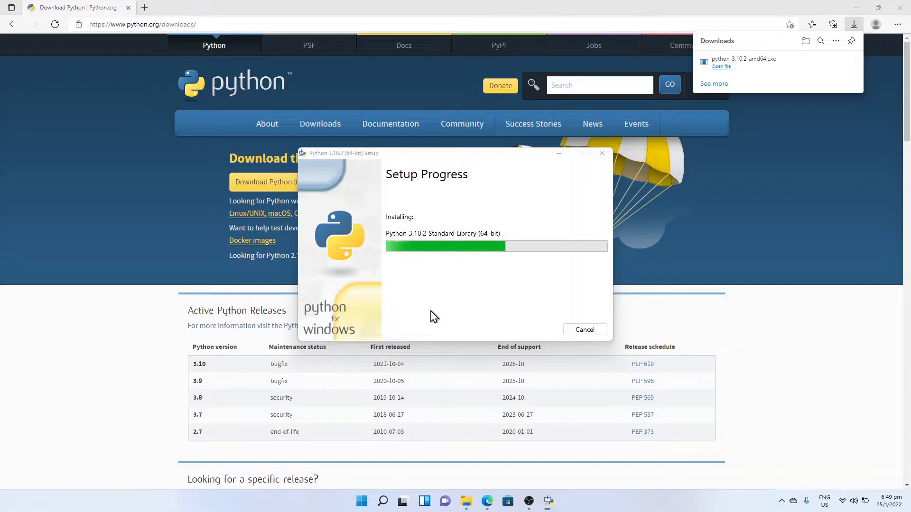
pyautogui.moveTo(429, 287)
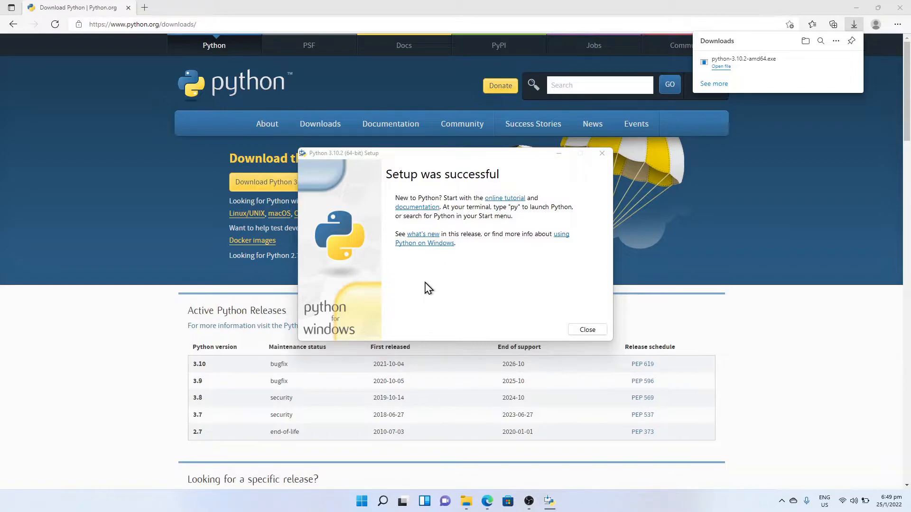
# Close the finished Python setup and launch Command Prompt from Start search
pyautogui.click(586, 330)
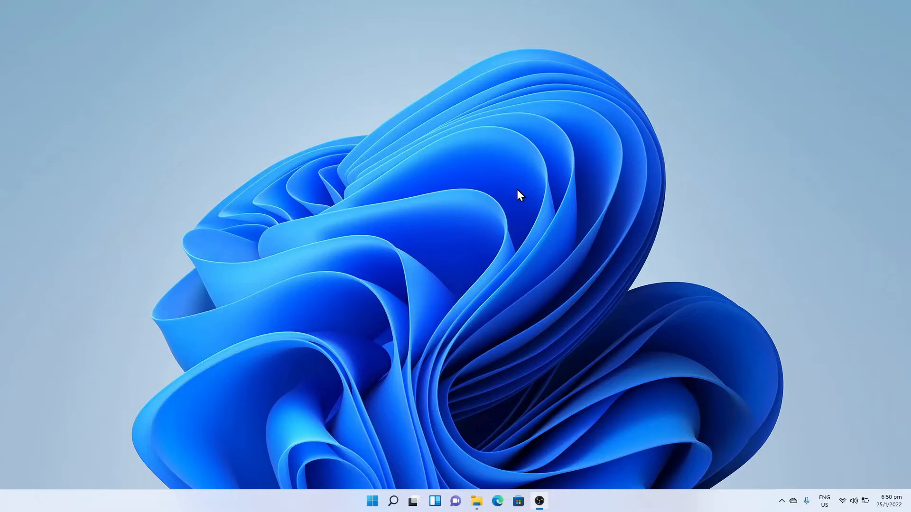
pyautogui.write('cmd')
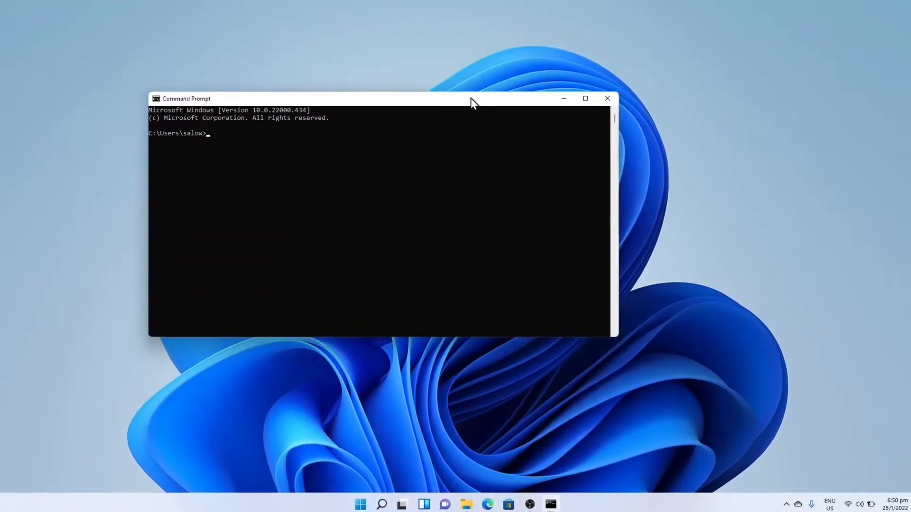
pyautogui.moveTo(471, 98); pyautogui.dragTo(552, 146)
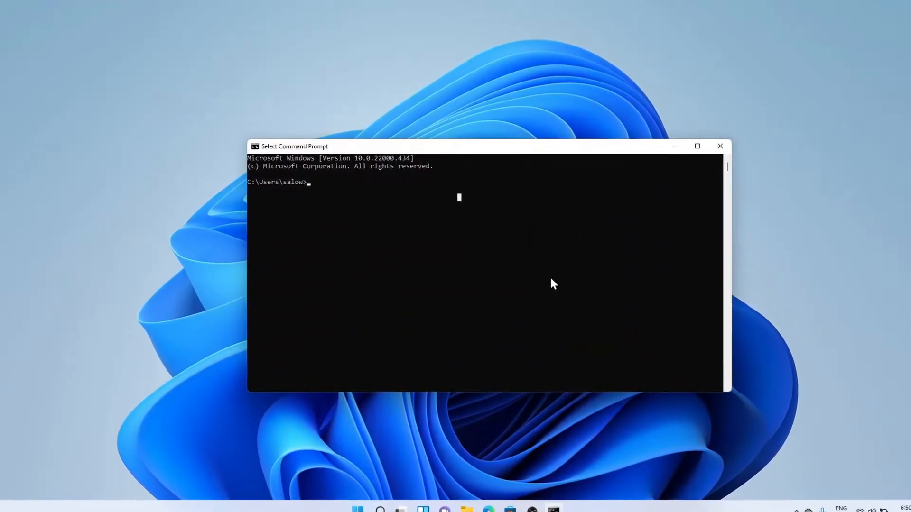
# Run python --version in Command Prompt to confirm it reports Python 3.10.2
pyautogui.write('python')
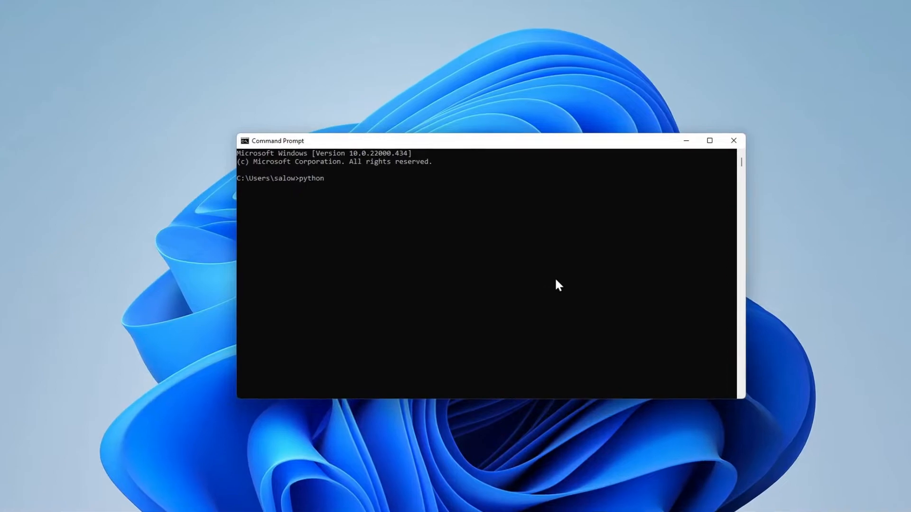
pyautogui.write('--version')
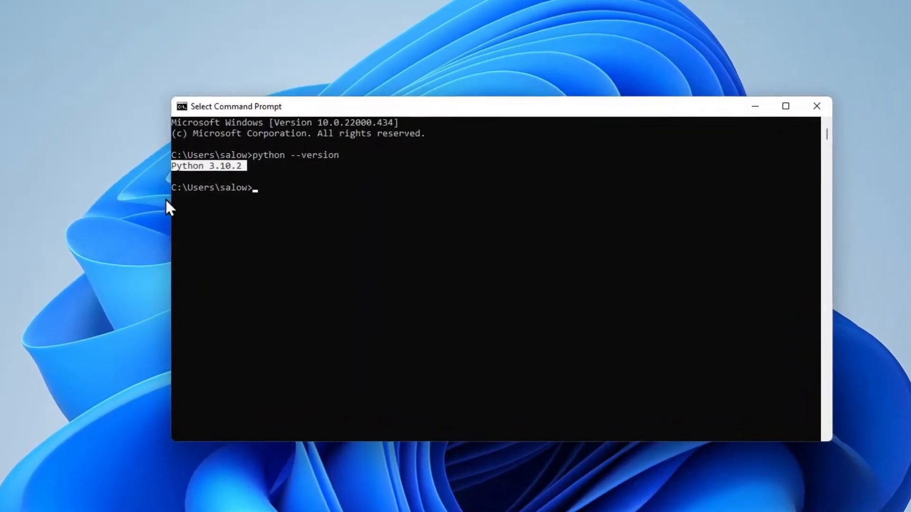
pyautogui.click(816, 105)
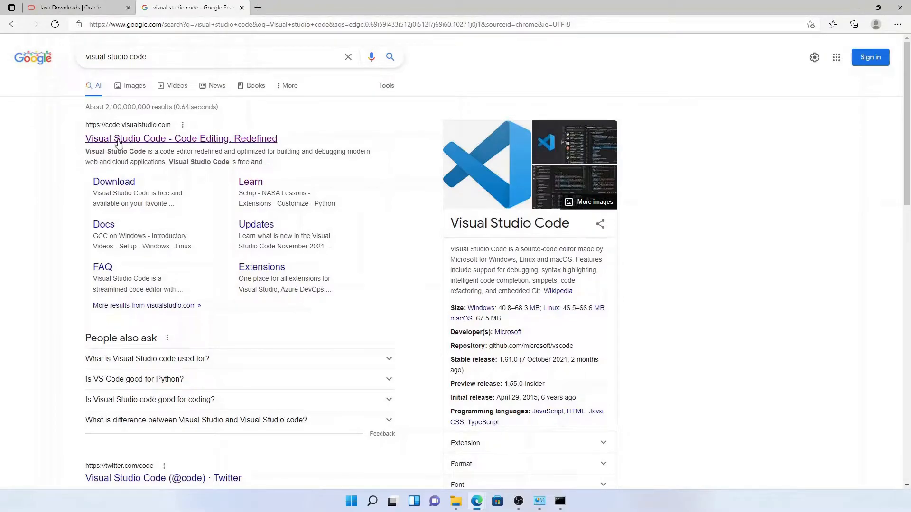
# Download the VS Code Windows installer from code.visualstudio.com and show it in Downloads
pyautogui.click(180, 139)
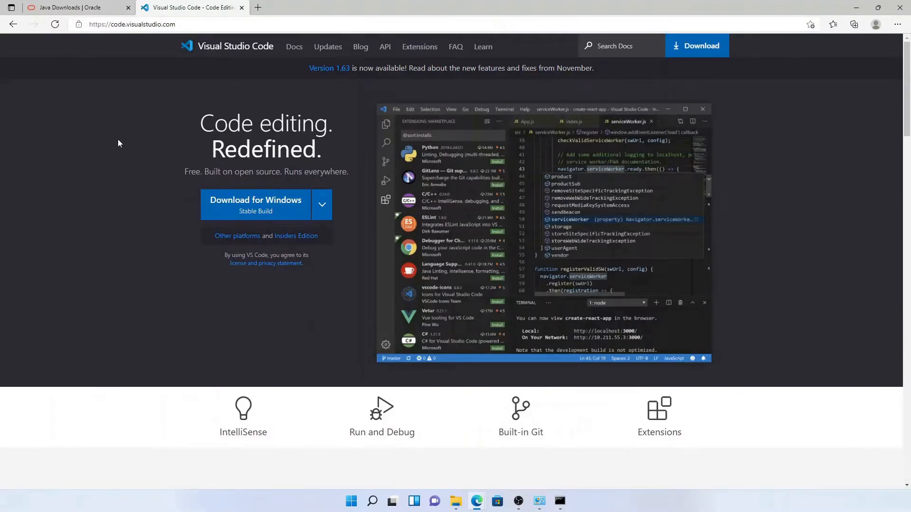
pyautogui.click(697, 46)
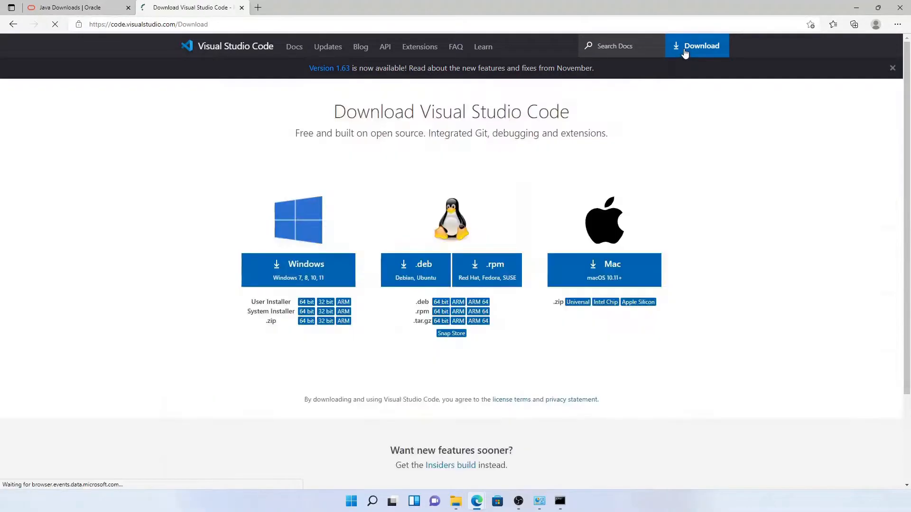
pyautogui.scroll(-3)
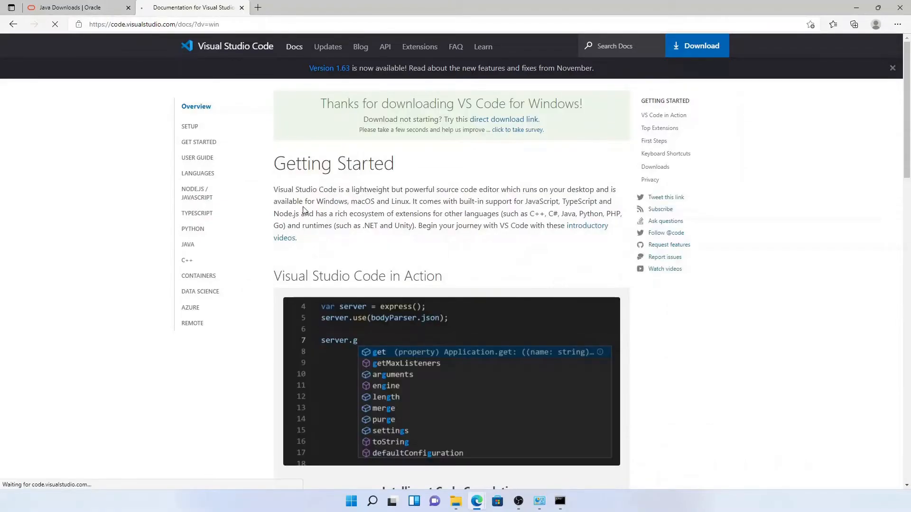
pyautogui.click(854, 23)
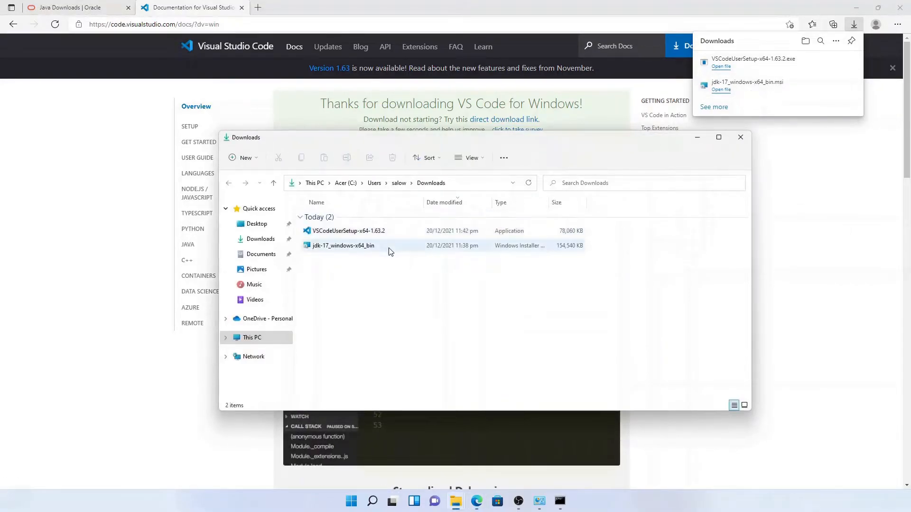
# Run VSCodeUserSetup, accept the license, keep default folder and tasks, and start installing
pyautogui.doubleClick(347, 231)
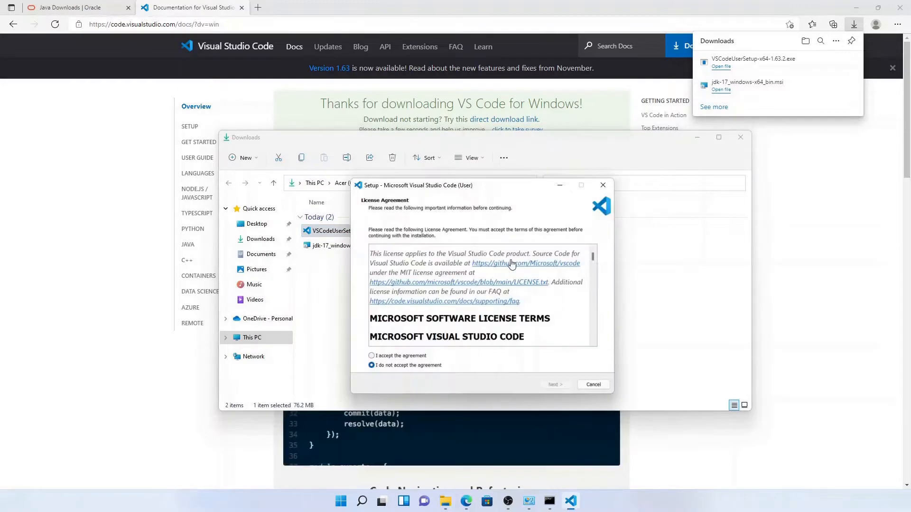
pyautogui.click(371, 356)
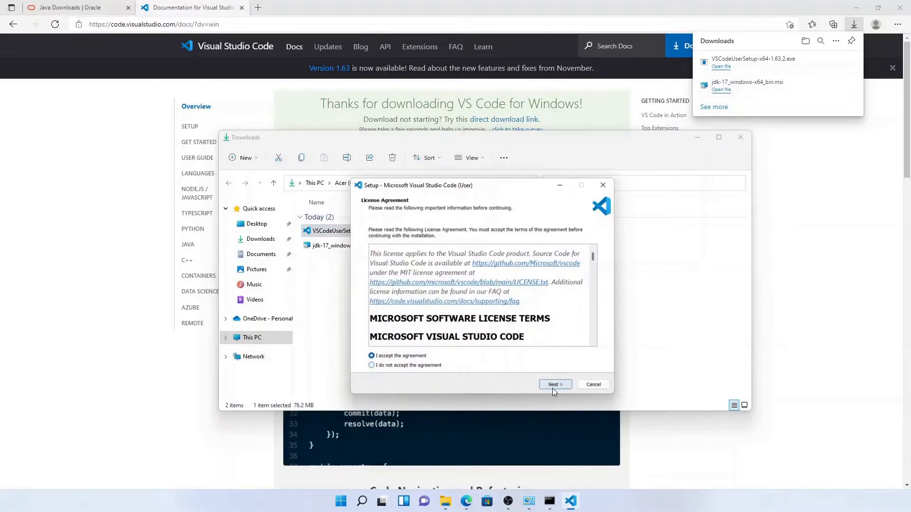
pyautogui.click(553, 384)
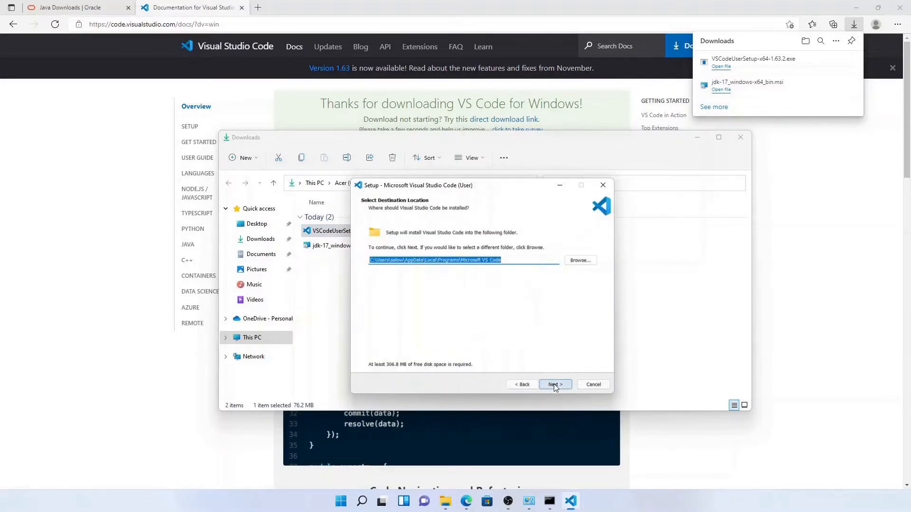
pyautogui.click(553, 385)
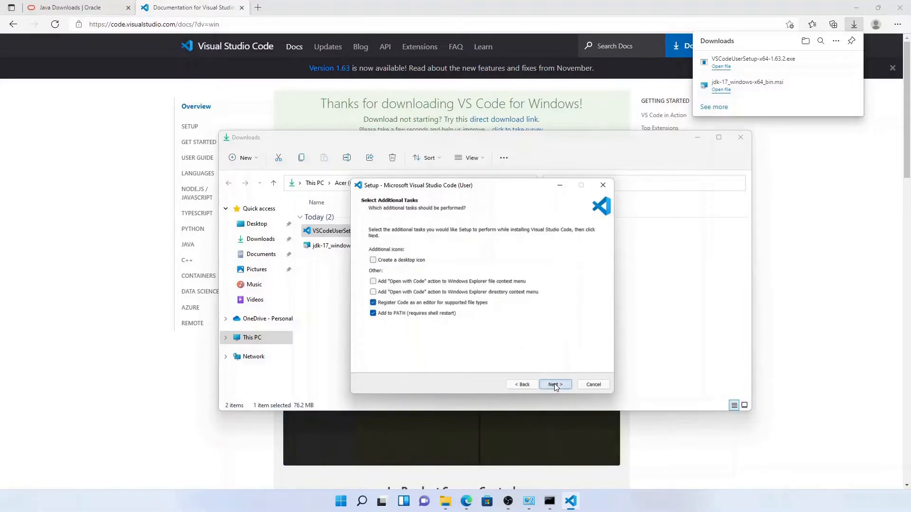
pyautogui.click(553, 384)
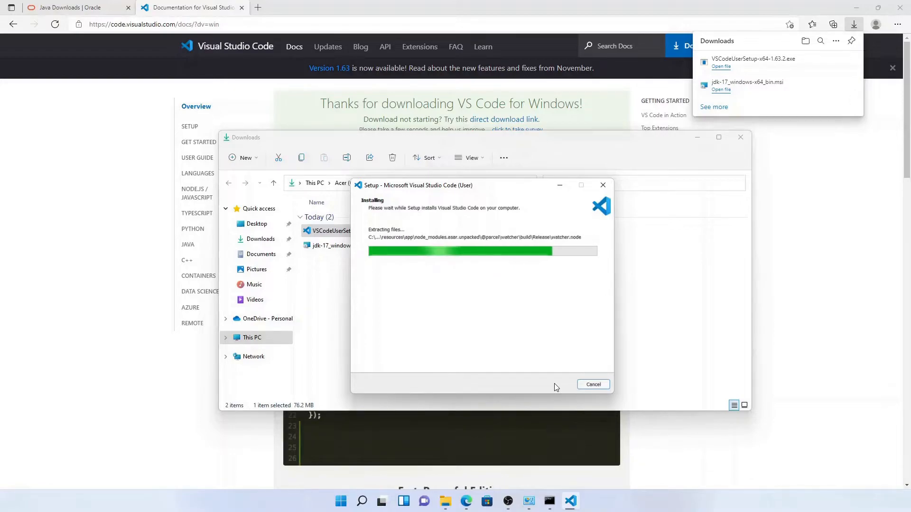
# Launch Visual Studio Code from the Start menu by searching 'visu'
pyautogui.click(341, 501)
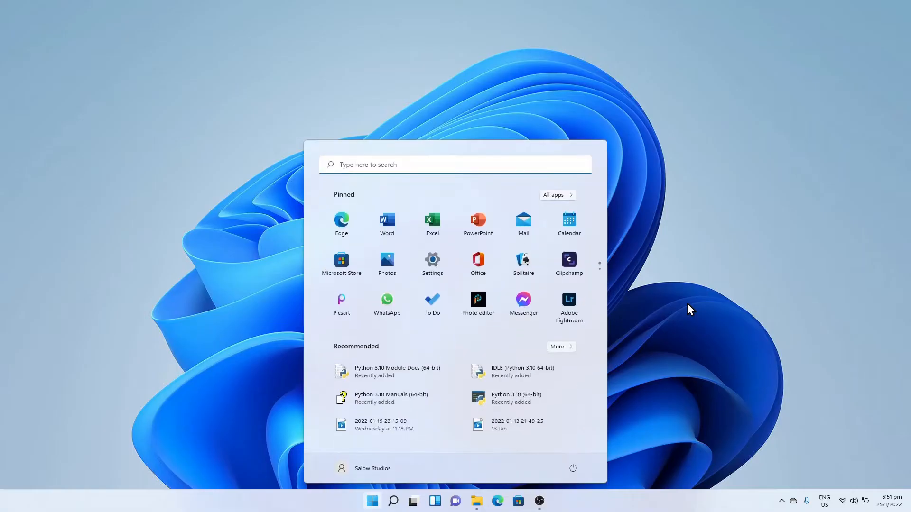
pyautogui.write('visu')
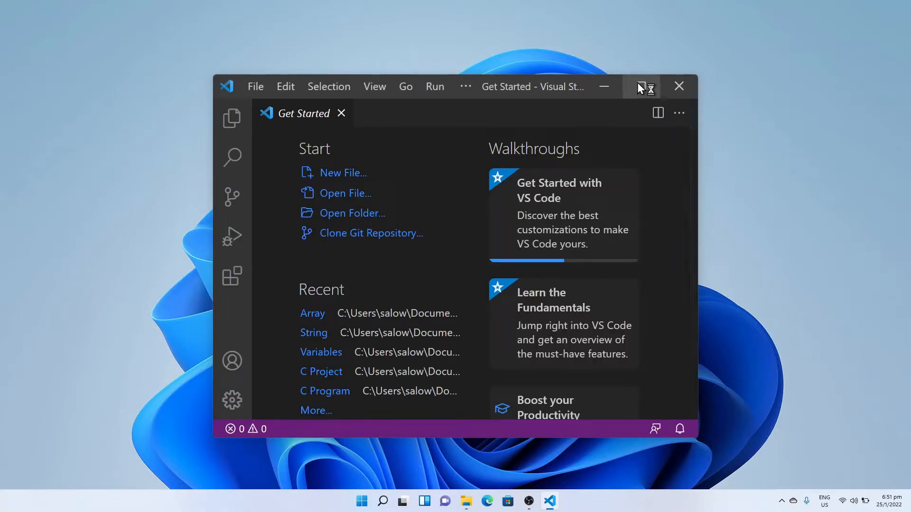
# Maximize VS Code and search the Extensions view for 'python'
pyautogui.click(640, 86)
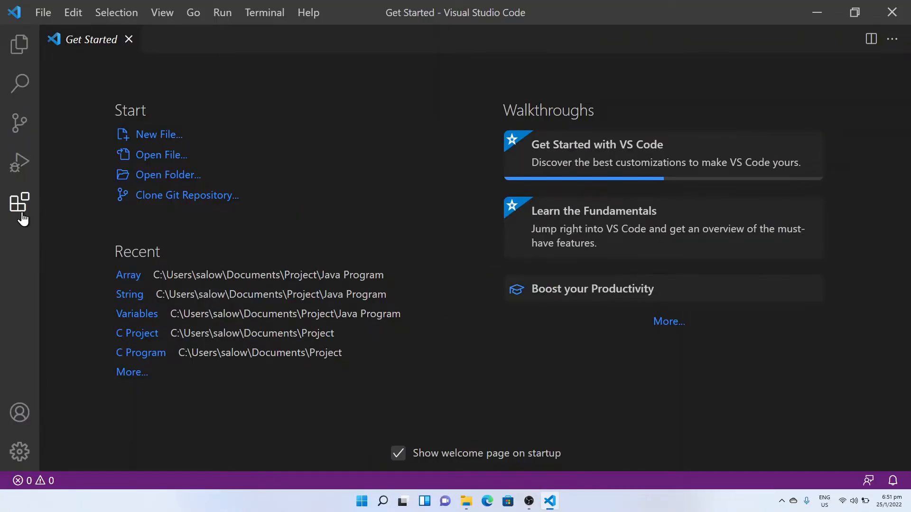
pyautogui.click(20, 203)
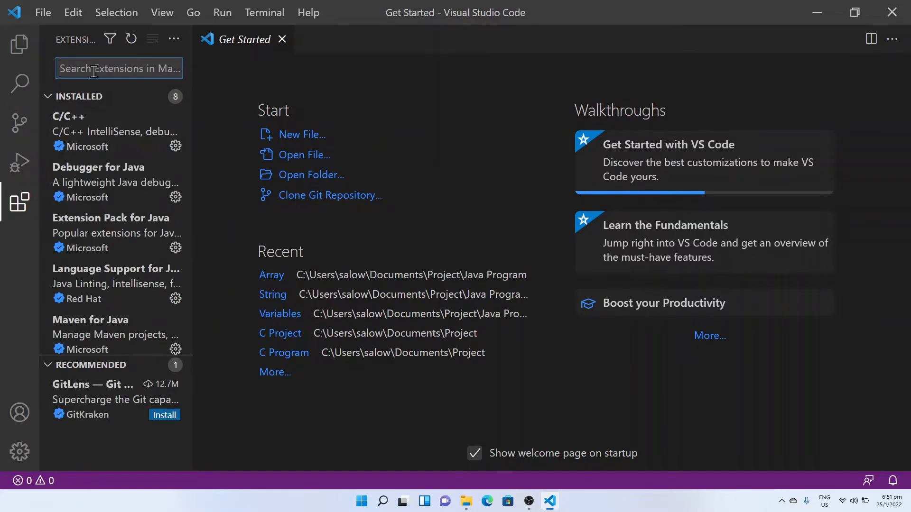
pyautogui.write('python')
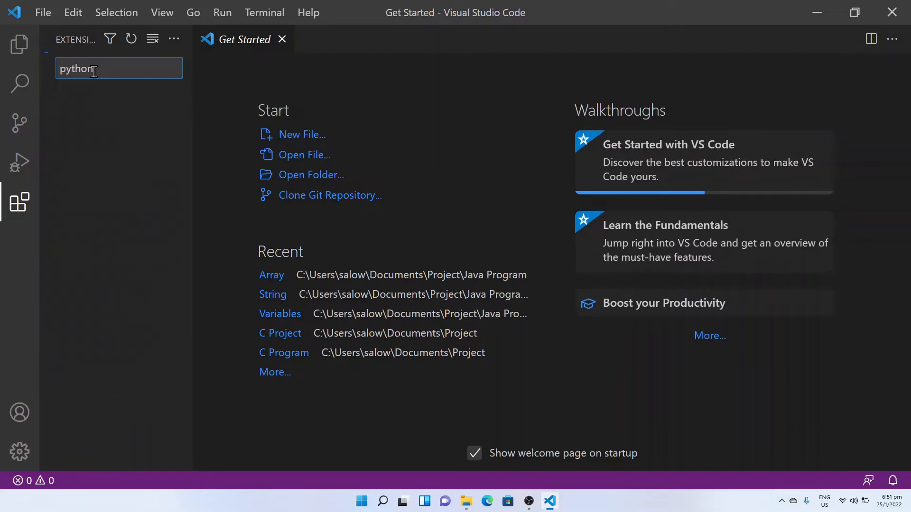
pyautogui.write('python')
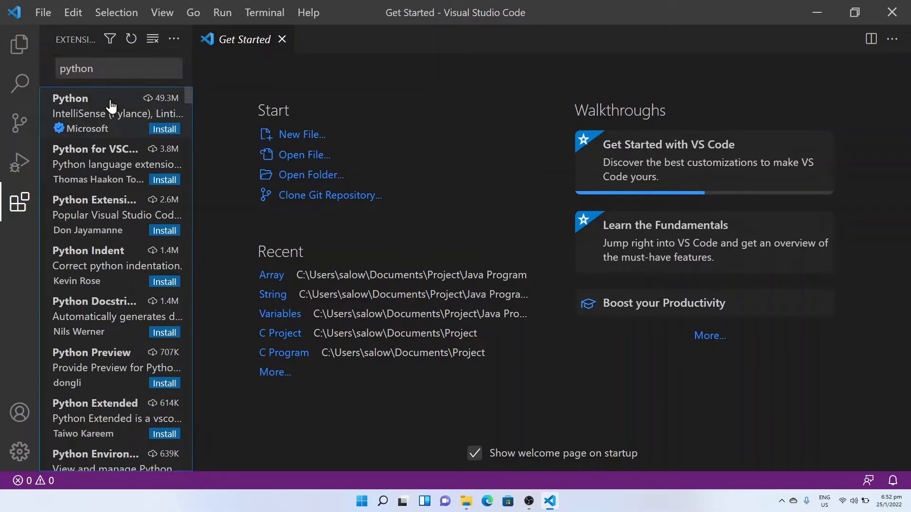
# Select Microsoft's Python extension and install it
pyautogui.click(87, 113)
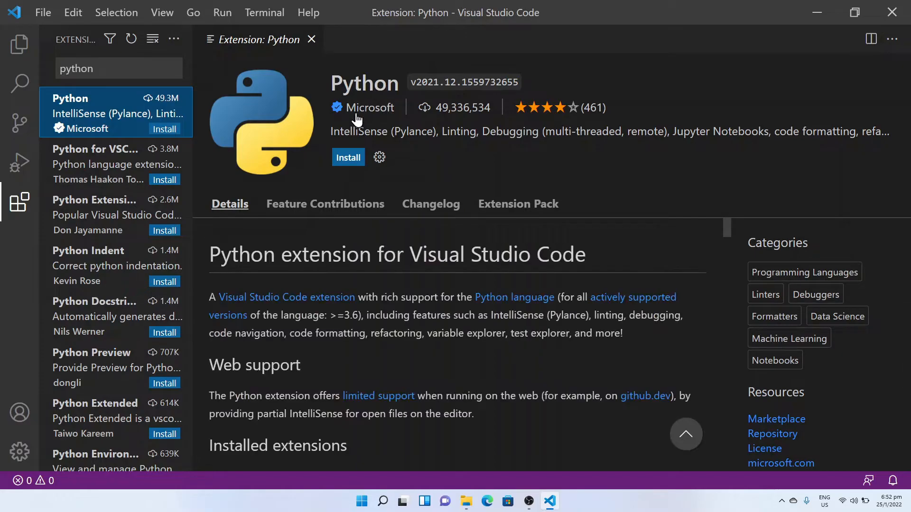
pyautogui.click(348, 157)
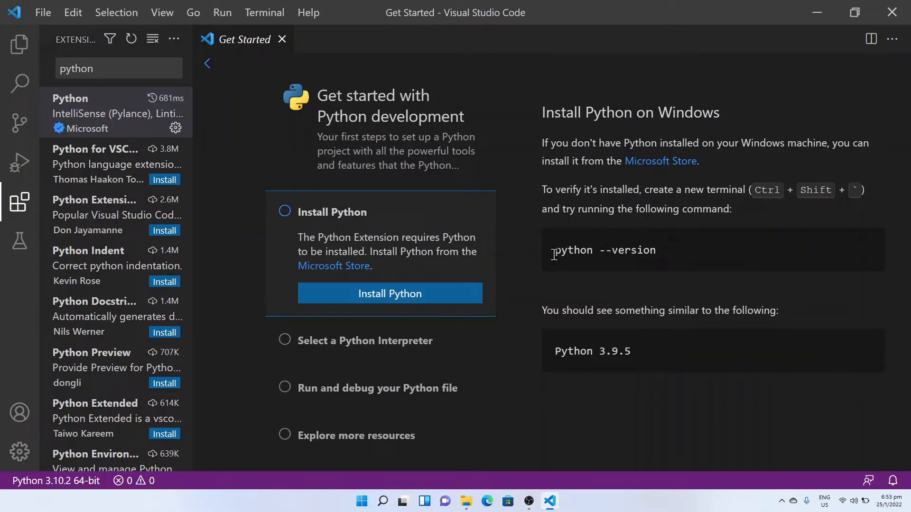
# Show the Explorer, close the Python walkthrough, and start Open Folder
pyautogui.click(19, 44)
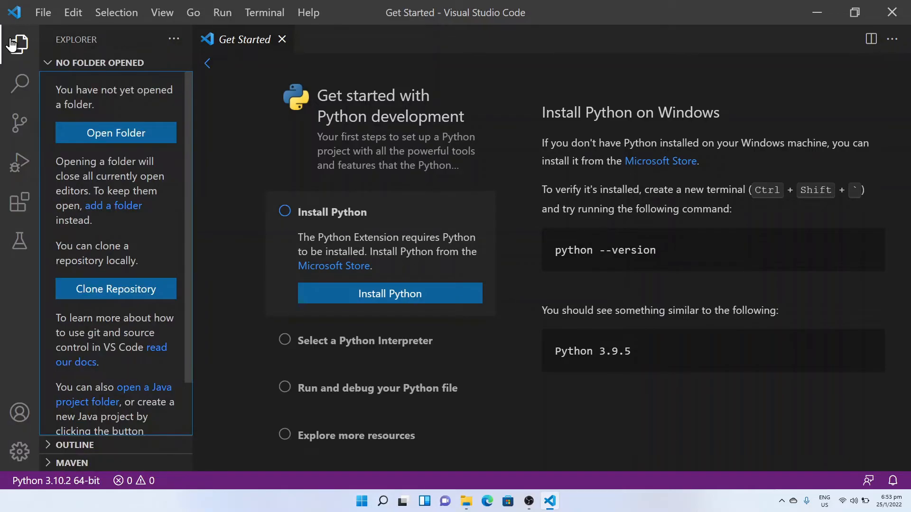
pyautogui.click(283, 39)
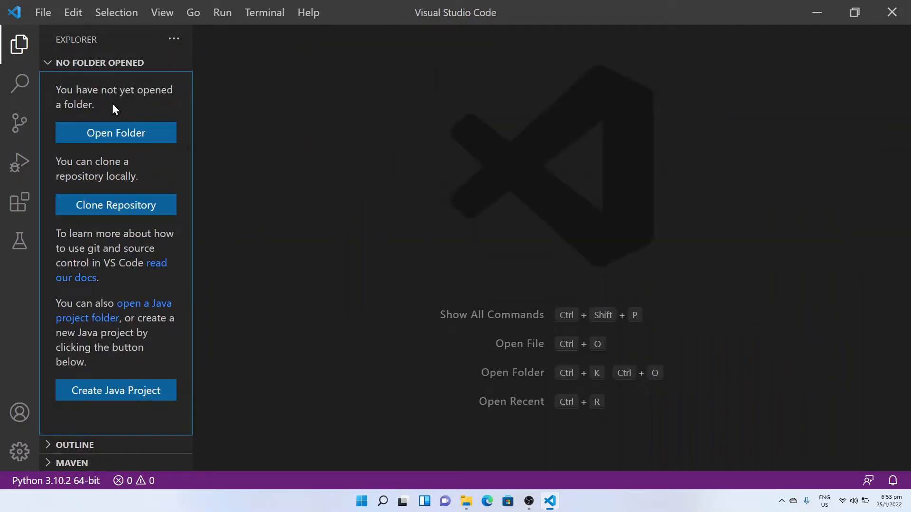
pyautogui.click(116, 132)
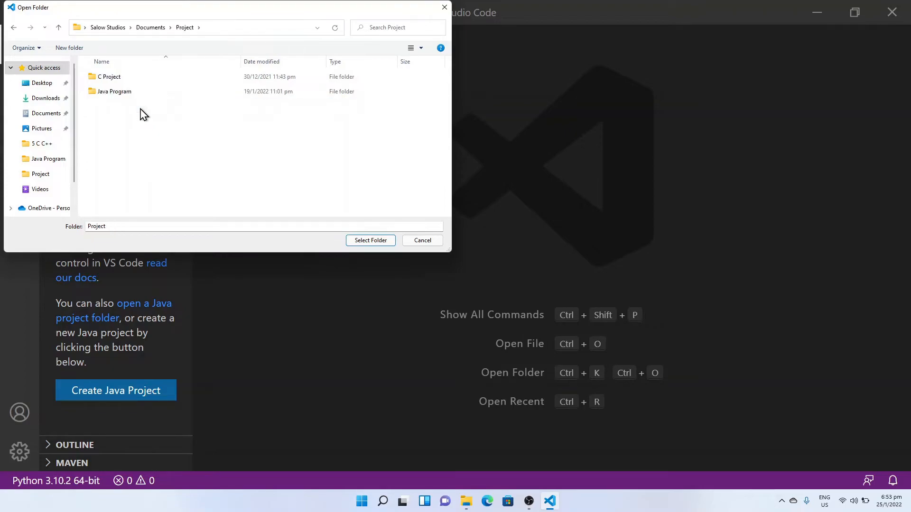
pyautogui.moveTo(68, 48)
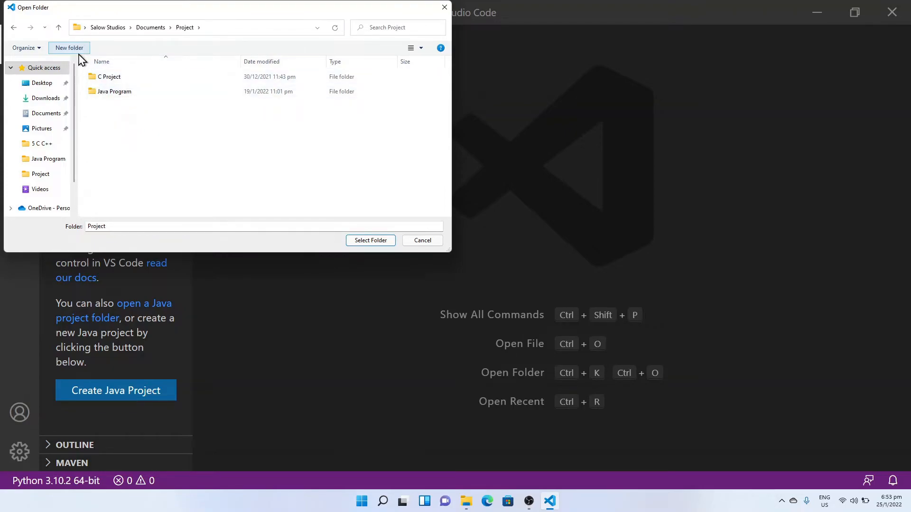
# Create a folder named Python under Documents\Project and open it as the workspace
pyautogui.write('Pyth')
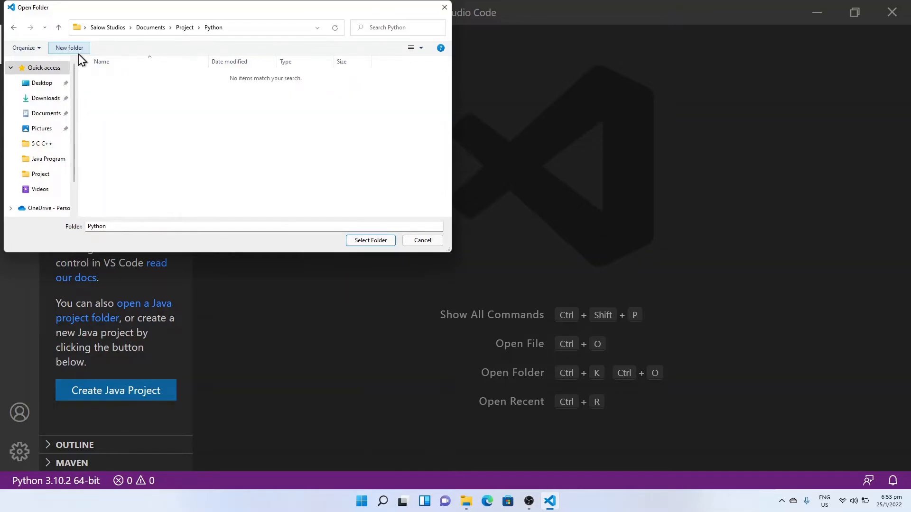
pyautogui.click(370, 240)
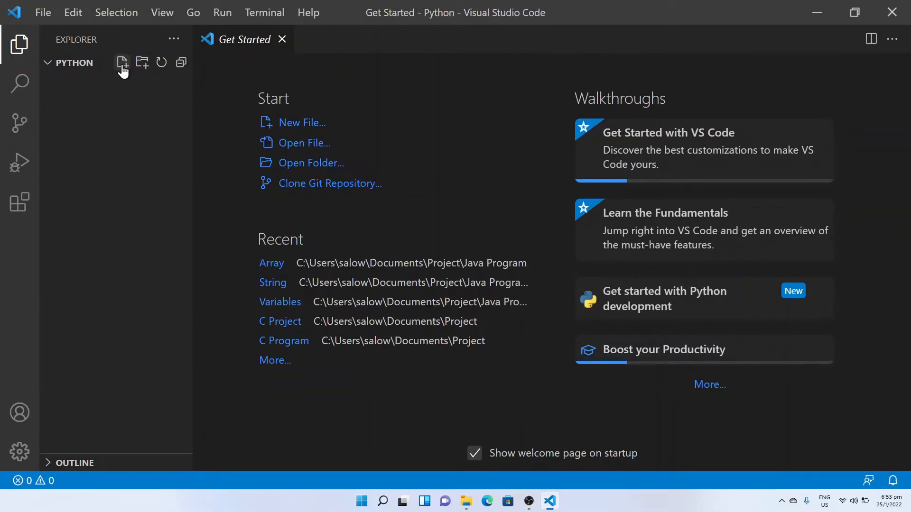
pyautogui.moveTo(122, 62)
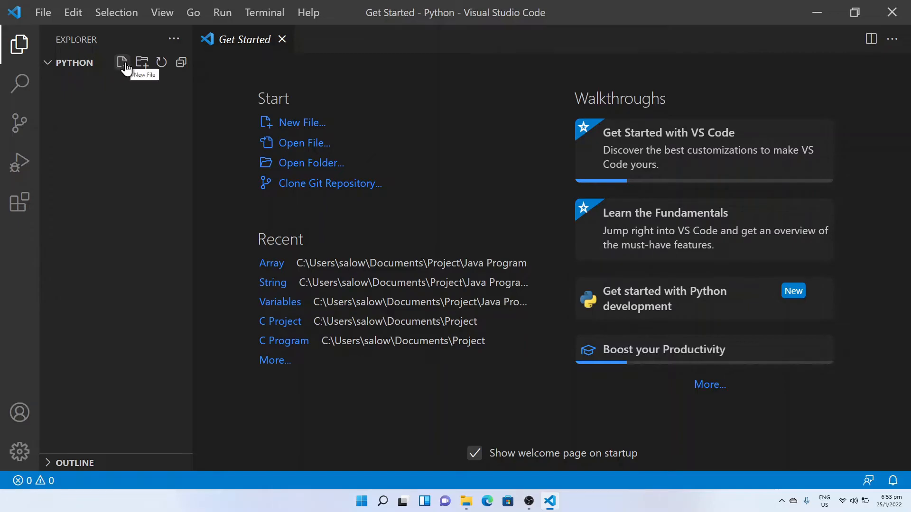
# Create a new file main.py in the Python folder so it opens in the editor
pyautogui.click(122, 62)
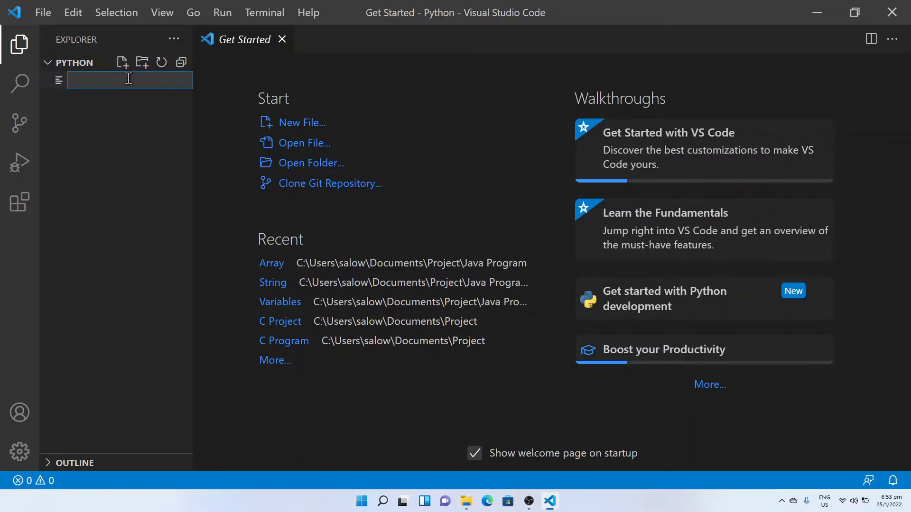
pyautogui.write('m')
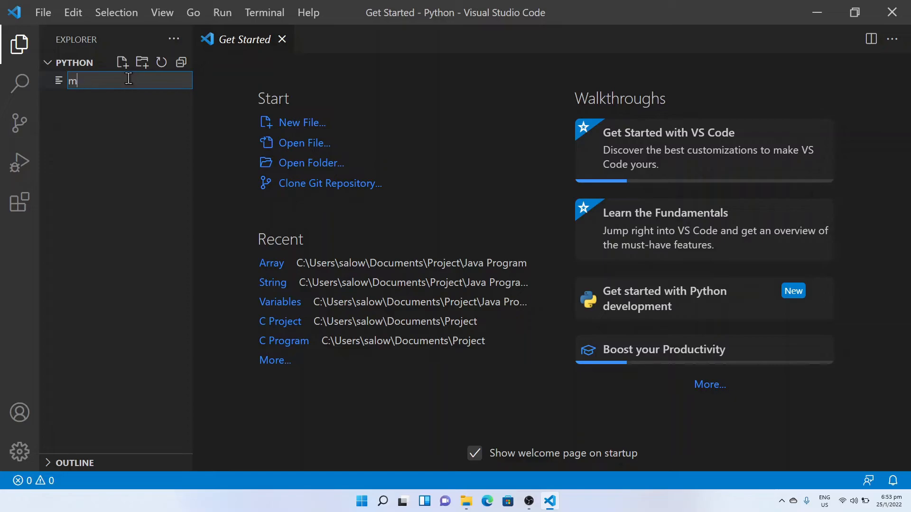
pyautogui.write('ain.py')
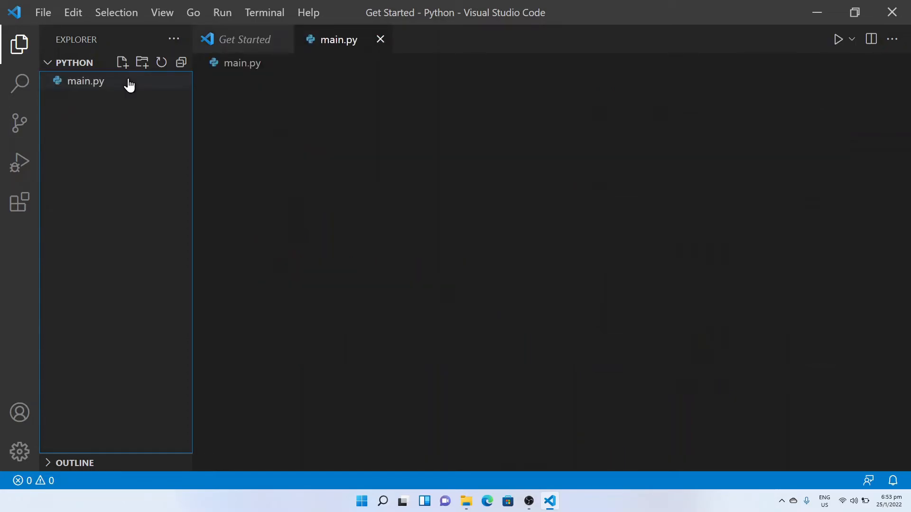
# Write print("Subscribe to Salow Studios!") in main.py and save it with Ctrl+S
pyautogui.click(86, 81)
pyautogui.write('print("Subscribe to Salow Stu')
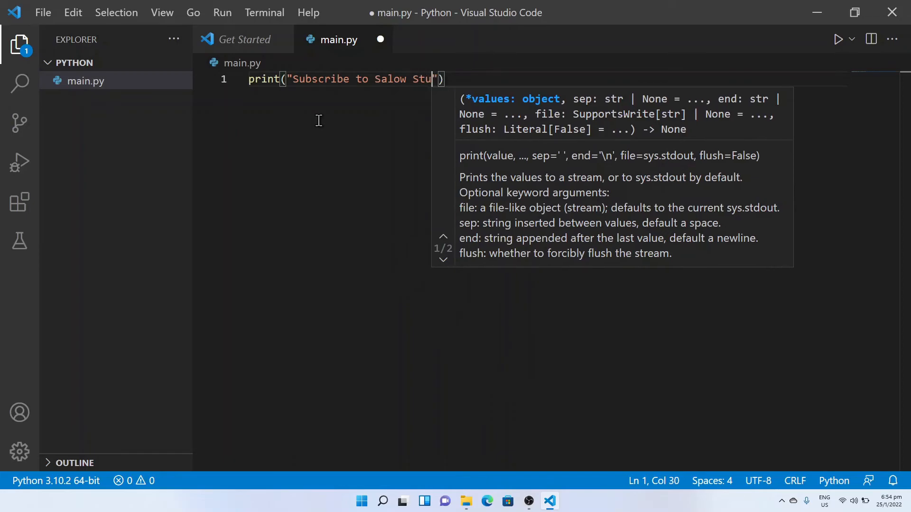
pyautogui.write('dios!')
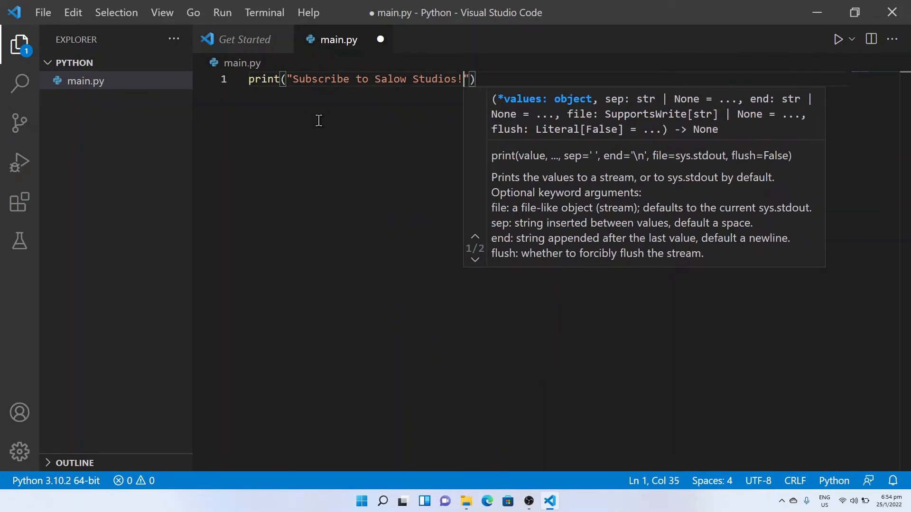
pyautogui.press('ctrl+s')
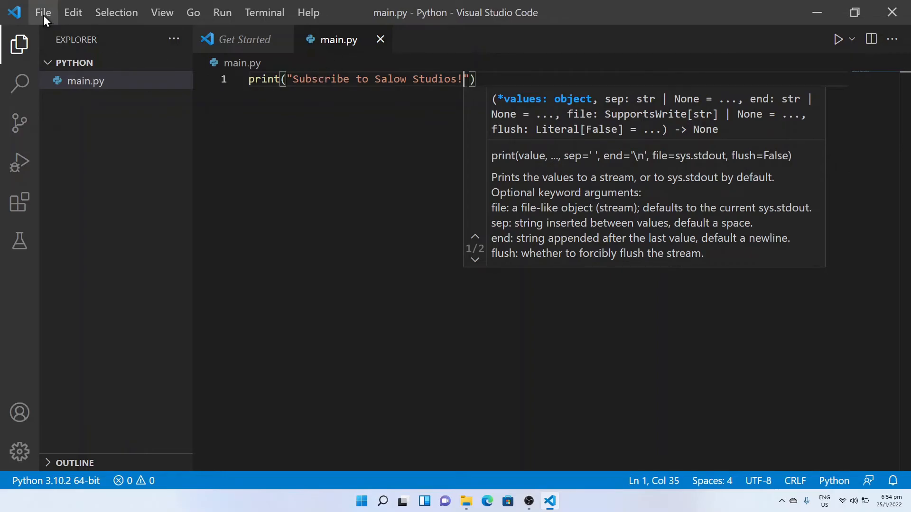
pyautogui.click(42, 13)
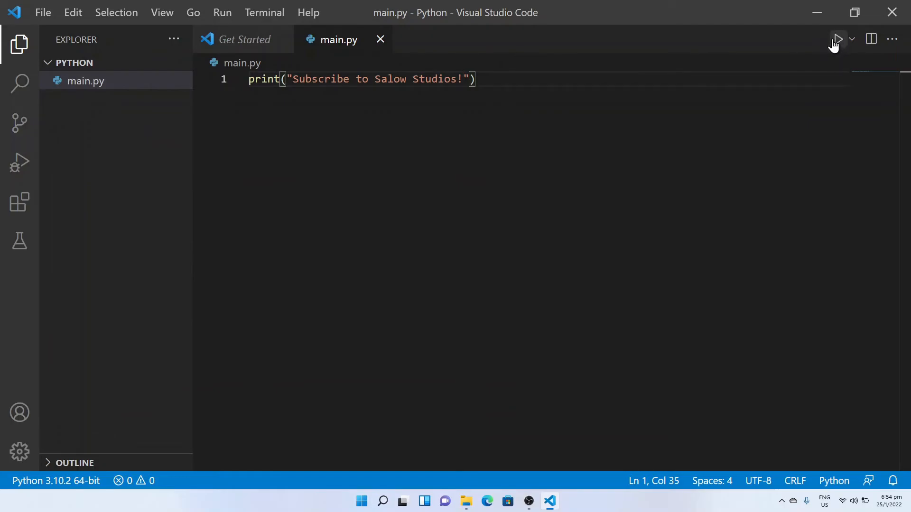
# Run main.py and confirm the terminal prints 'Subscribe to Salow Studios!', then refocus the editor
pyautogui.click(838, 39)
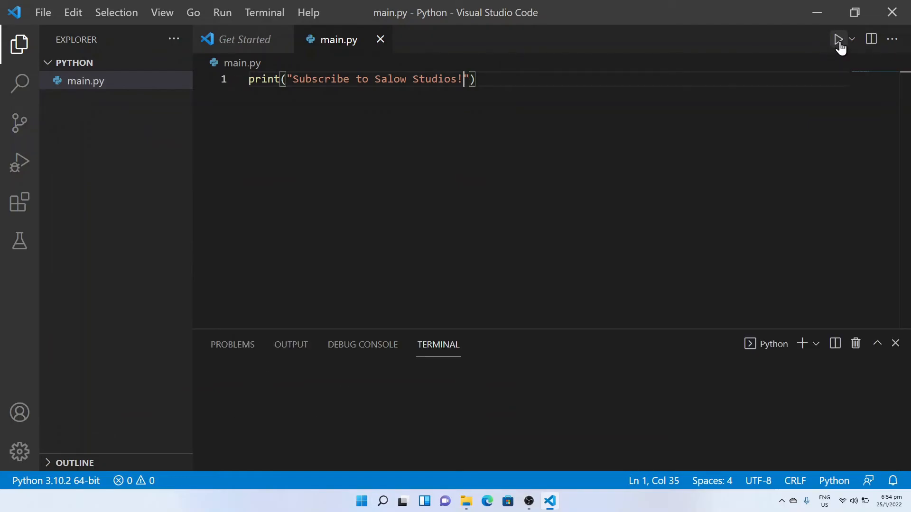
pyautogui.click(838, 39)
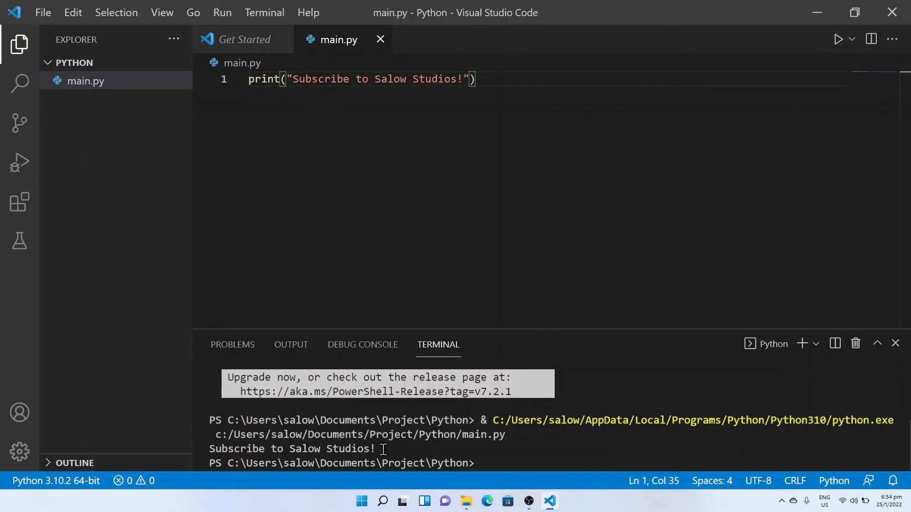
pyautogui.doubleClick(302, 449)
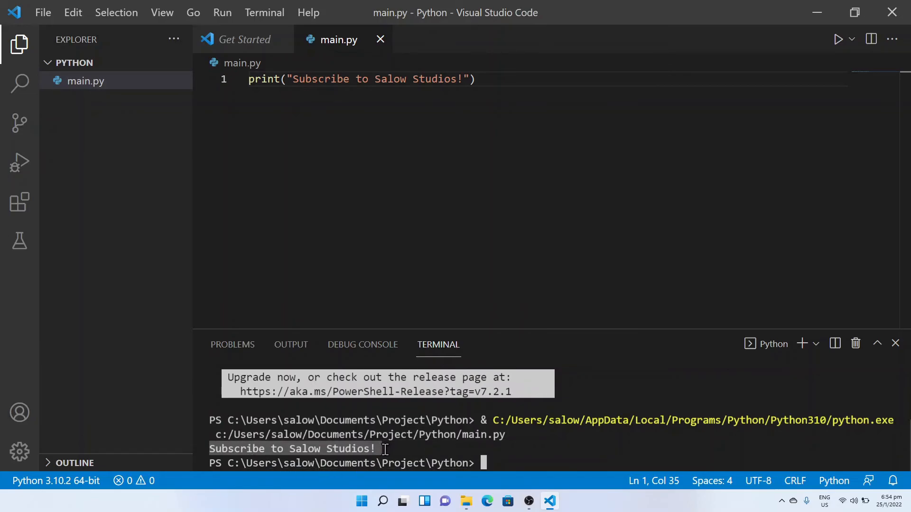
pyautogui.moveTo(276, 280)
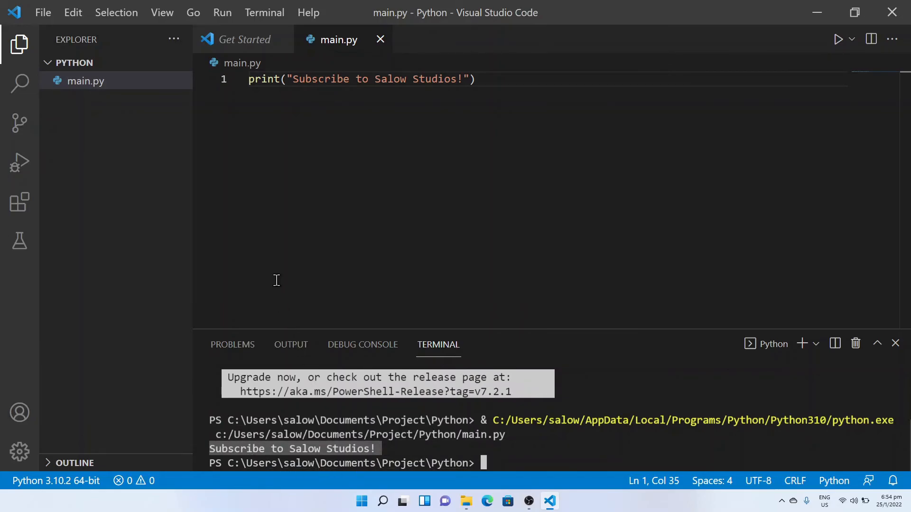
pyautogui.click(471, 79)
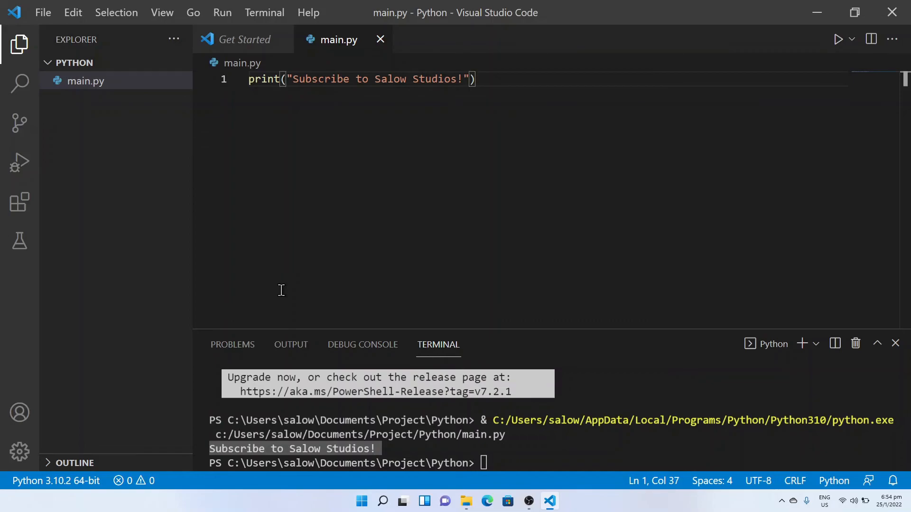